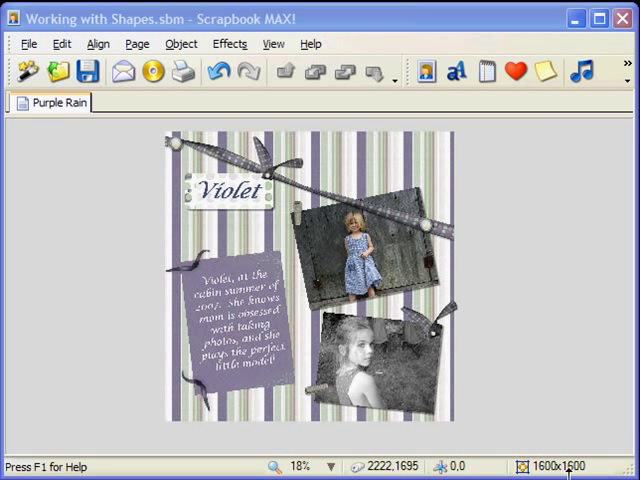
# Bring up the girl photo's properties with Custom shape enabled
pyautogui.doubleClick(356, 250)
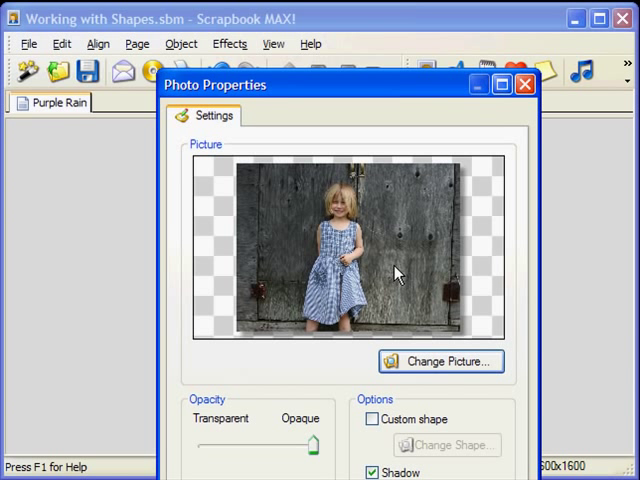
pyautogui.moveTo(388, 212)
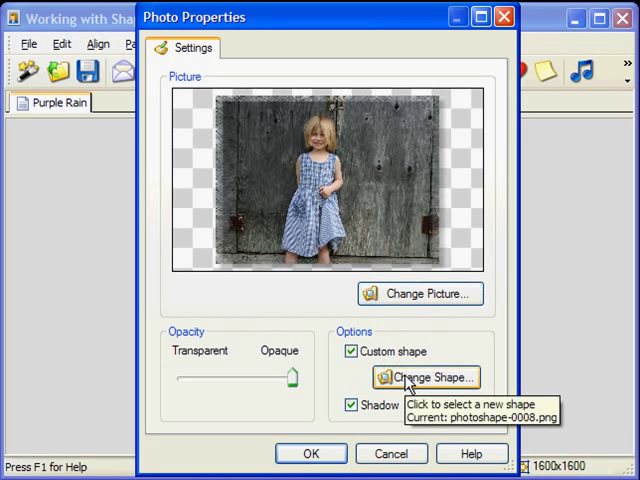
# Give the girl photo the Fancy shape photoshape-0008 and confirm it
pyautogui.click(428, 378)
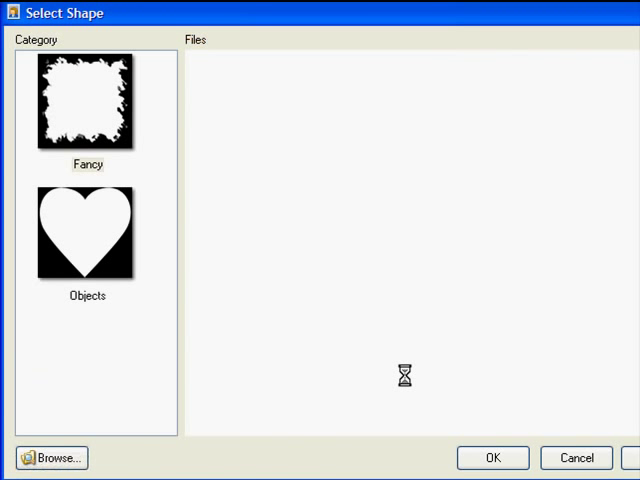
pyautogui.click(88, 104)
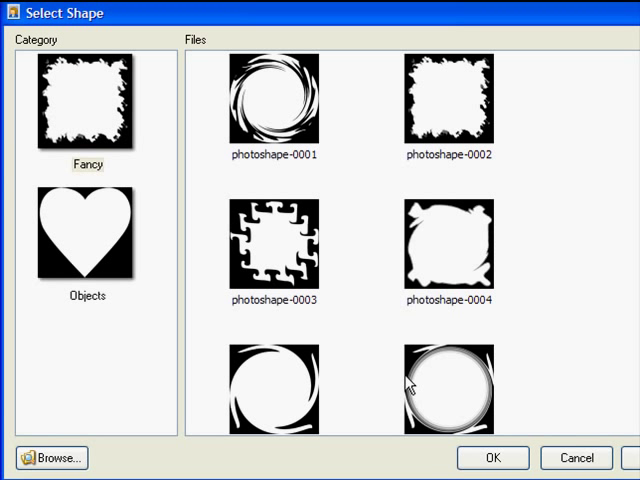
pyautogui.moveTo(108, 128)
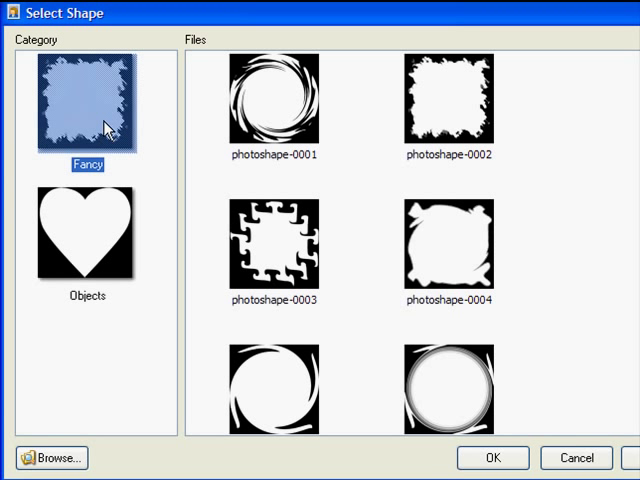
pyautogui.moveTo(516, 96)
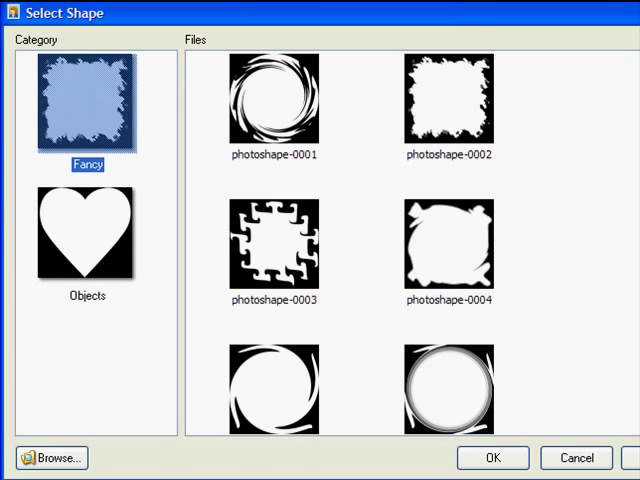
pyautogui.scroll(-3)
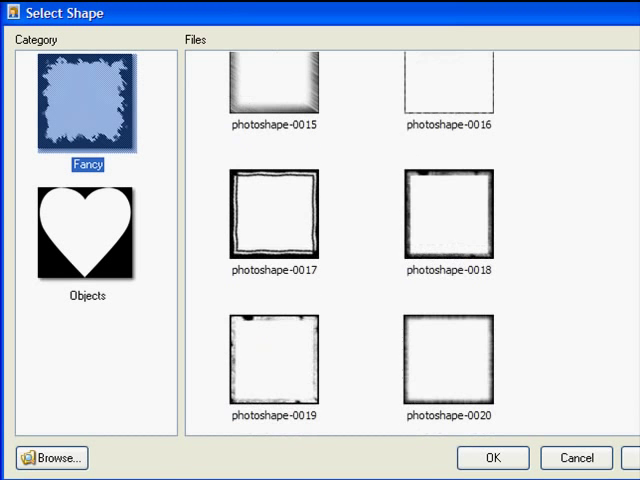
pyautogui.click(448, 110)
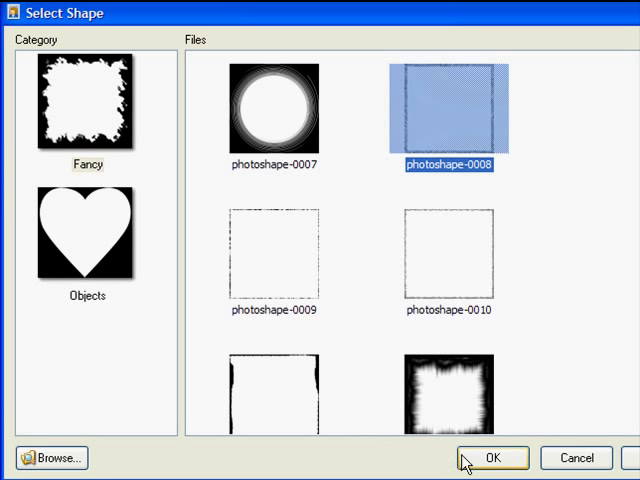
pyautogui.click(492, 456)
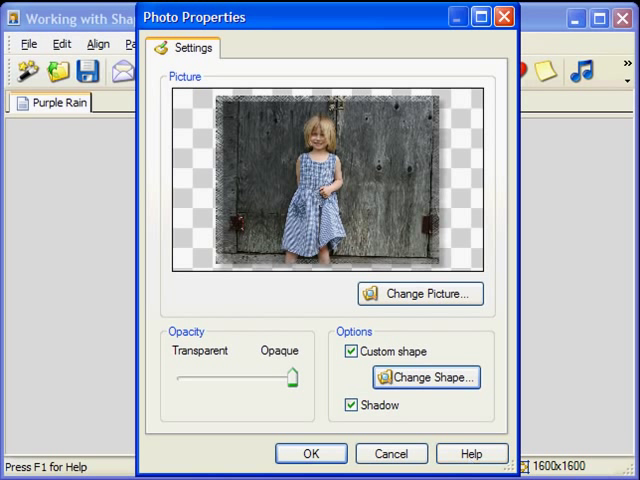
# Apply the photo settings so the girl photo shows its fancy edge, and clear the selection
pyautogui.click(310, 452)
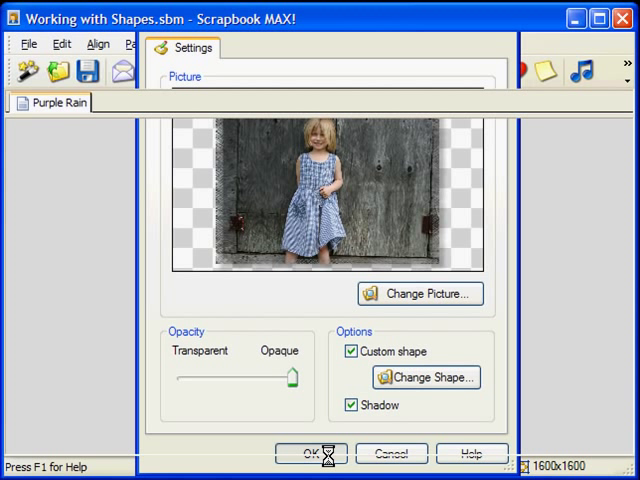
pyautogui.click(312, 452)
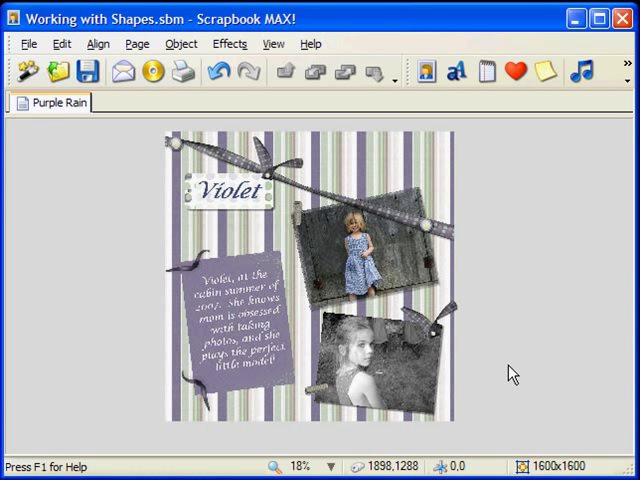
pyautogui.moveTo(544, 72)
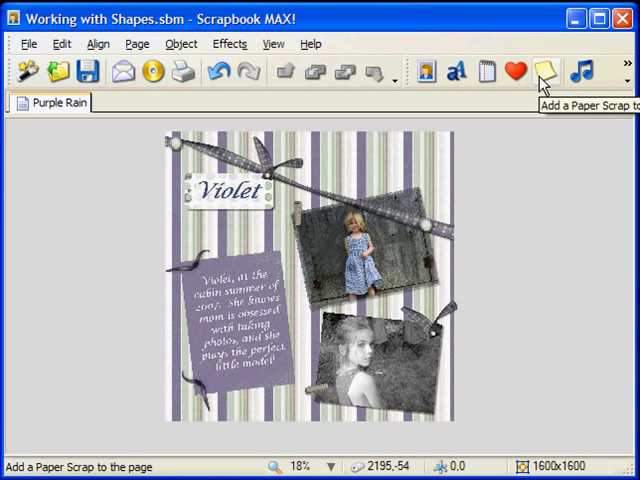
# Add a new paper scrap using the solid-white paper
pyautogui.click(544, 72)
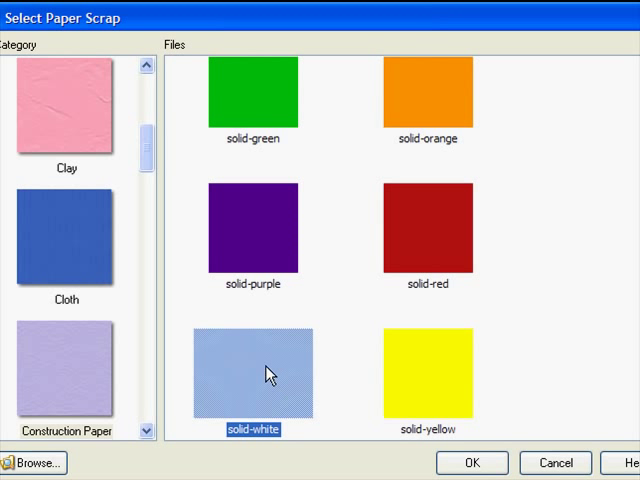
pyautogui.click(472, 462)
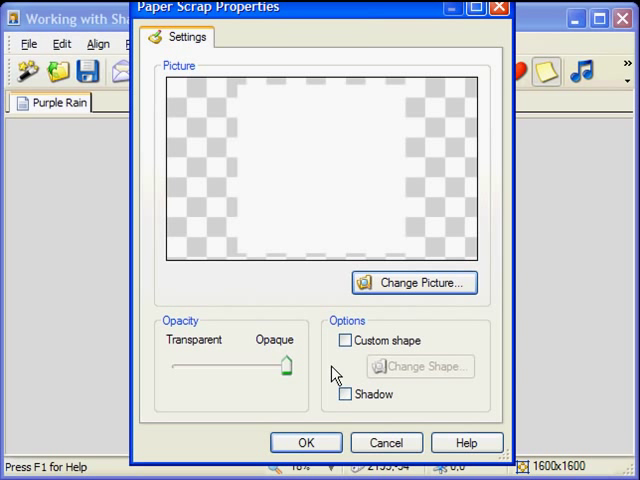
# Give the white paper scrap the Fancy custom shape photoshape-0026 and apply its settings
pyautogui.click(344, 340)
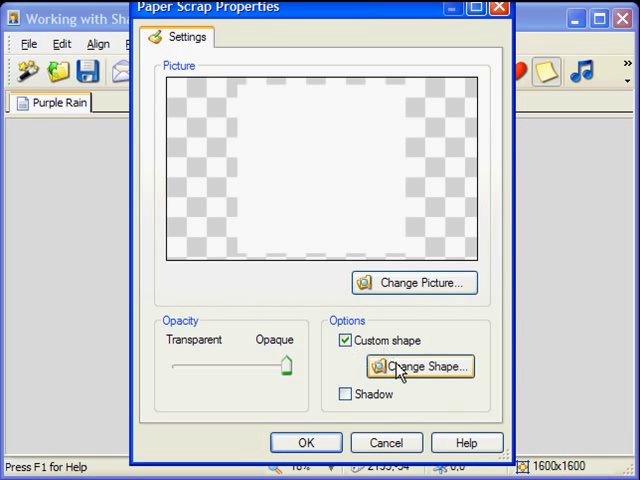
pyautogui.click(418, 366)
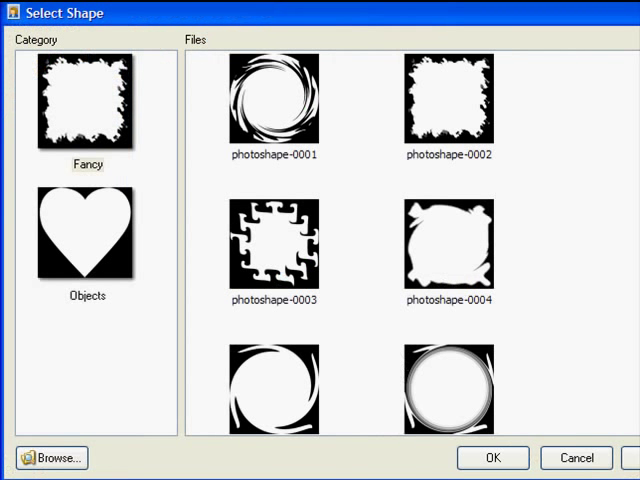
pyautogui.scroll(-3)
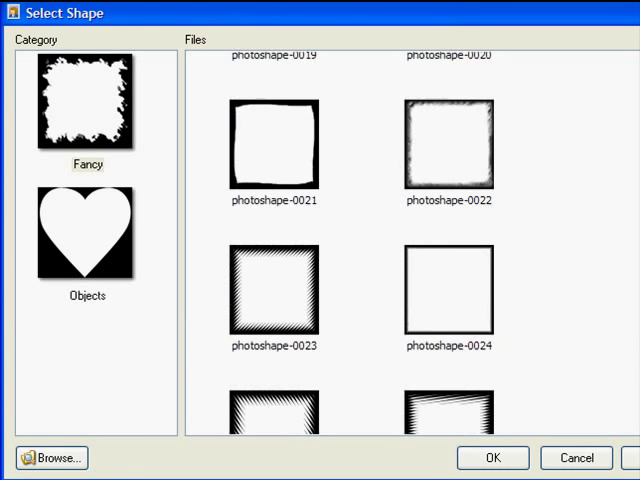
pyautogui.scroll(-3)
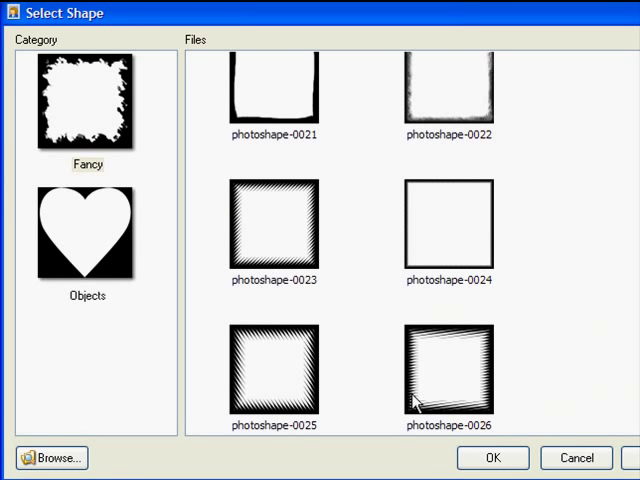
pyautogui.click(492, 456)
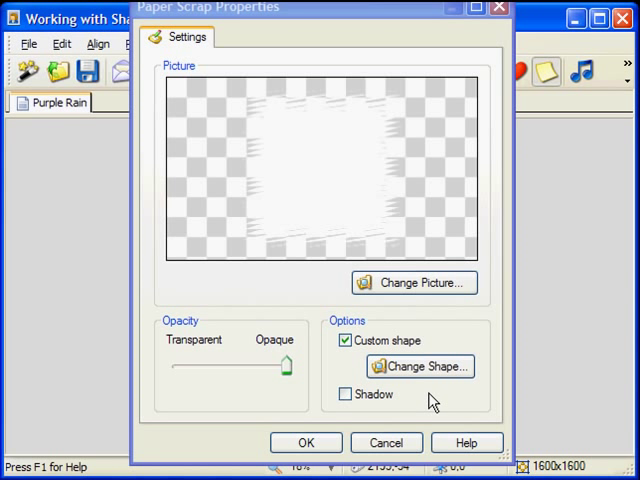
pyautogui.click(420, 366)
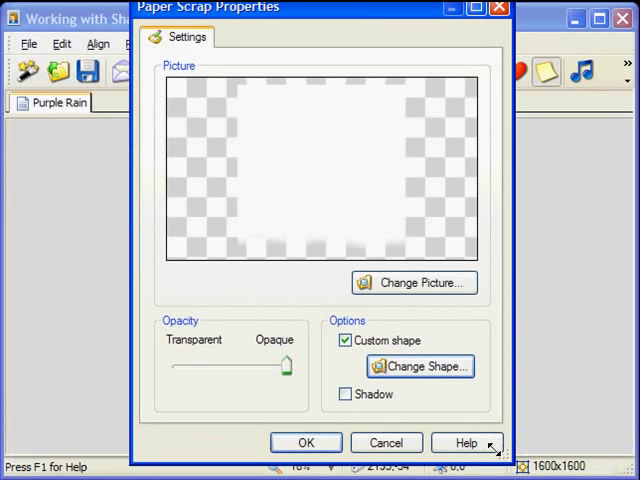
pyautogui.moveTo(316, 408)
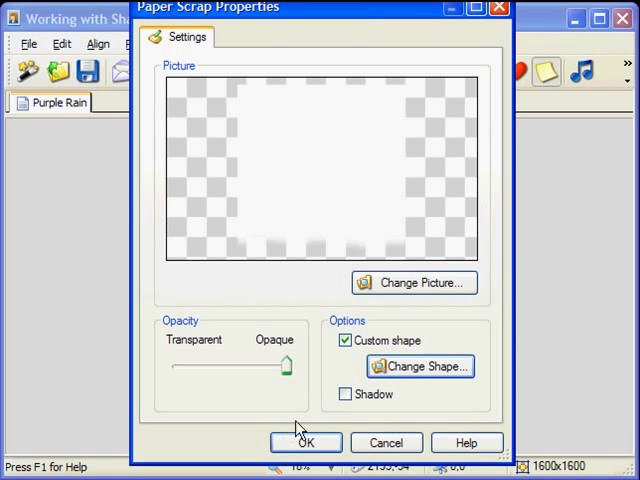
pyautogui.click(304, 442)
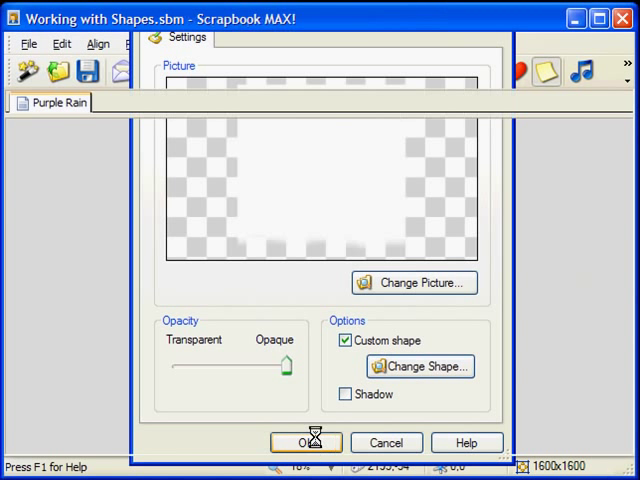
# Turn off the girl photo's custom shape so its edges are rectangular again
pyautogui.click(306, 442)
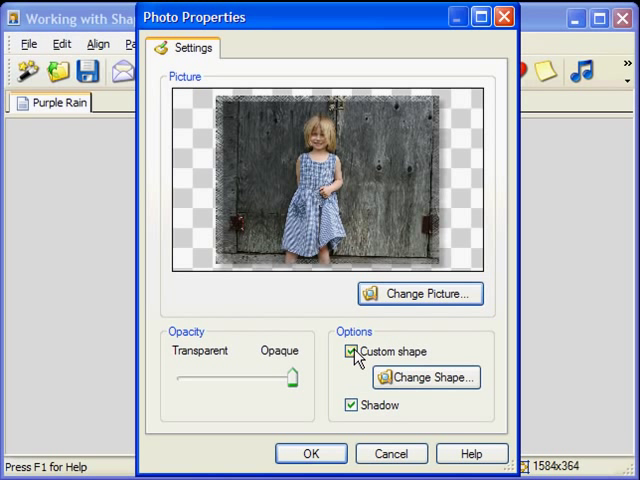
pyautogui.click(352, 352)
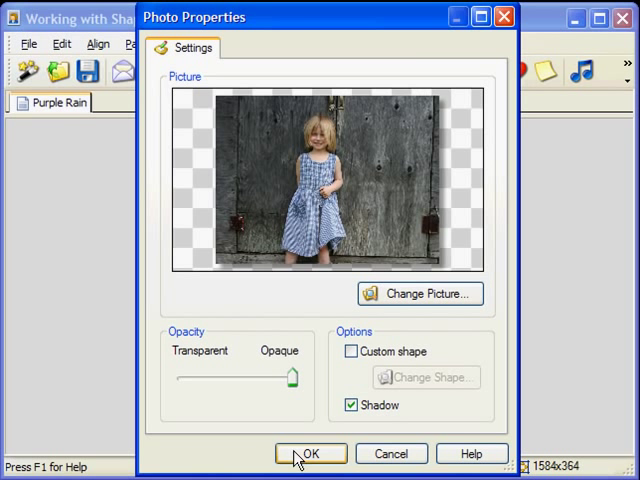
pyautogui.click(310, 452)
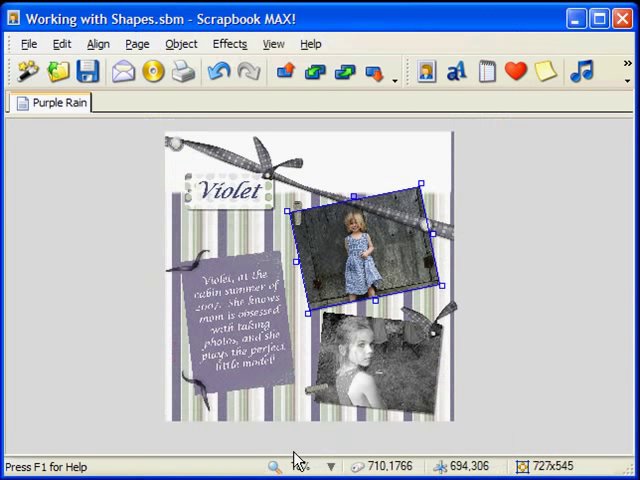